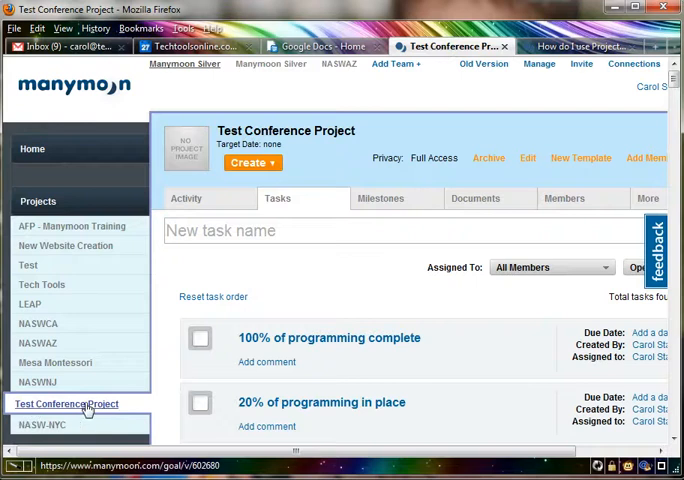
pyautogui.moveTo(56, 410)
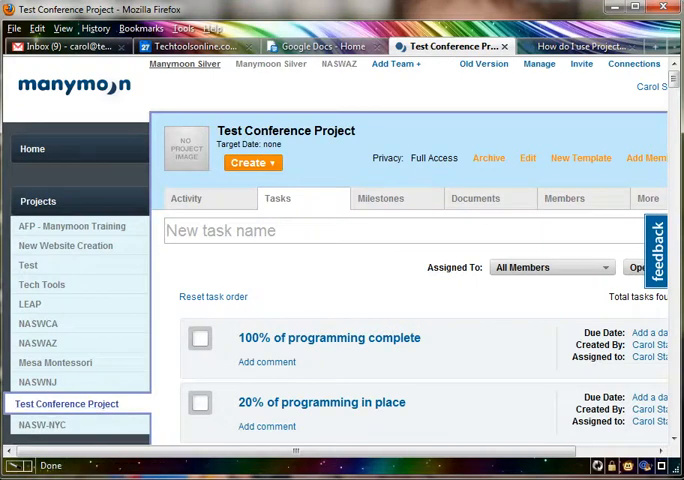
# - Scroll through Test Conference Project's task list toward the extra sections
pyautogui.scroll(-3)
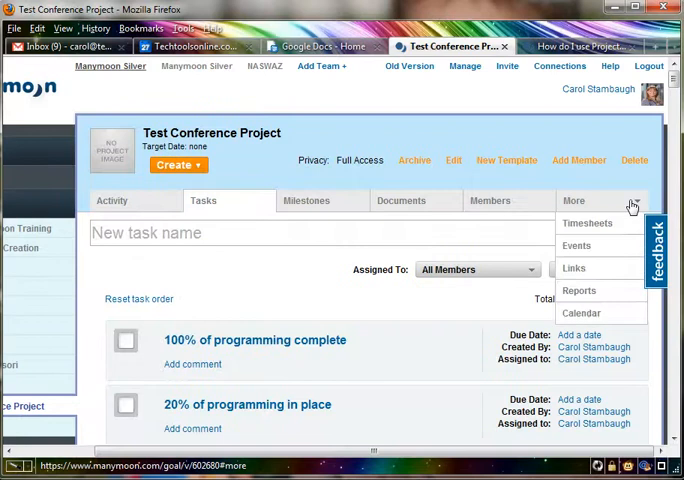
# - Enter the project's Calendar section, cancel creating a new Google Calendar, and choose to use an existing one
pyautogui.click(580, 312)
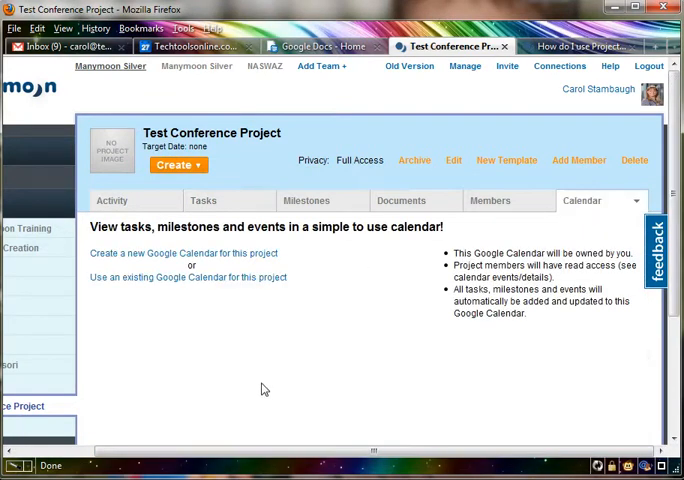
pyautogui.moveTo(210, 258)
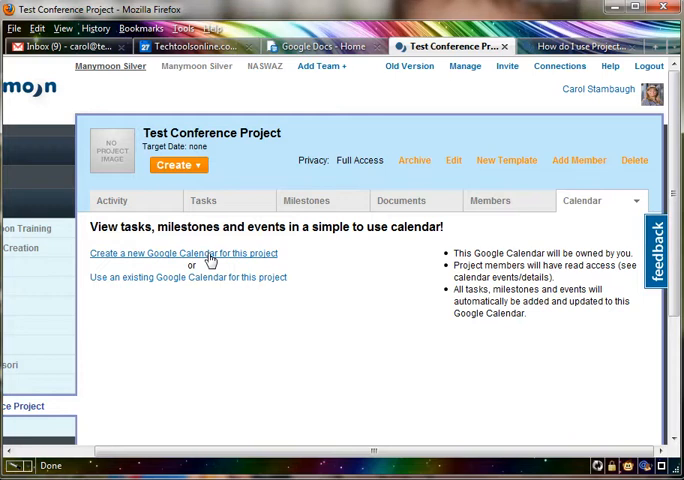
pyautogui.click(184, 252)
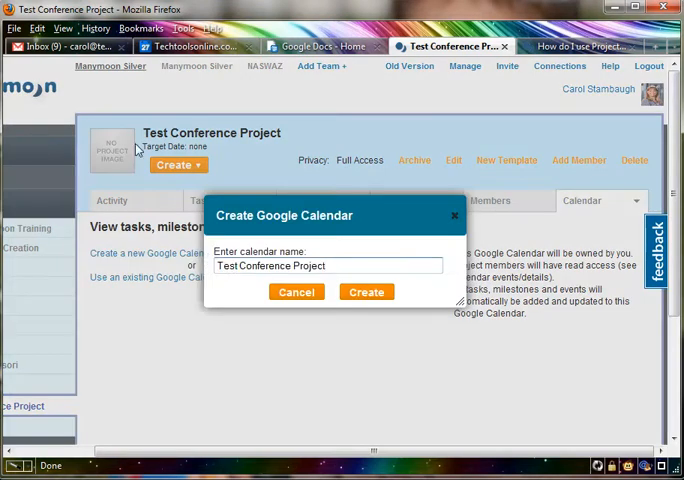
pyautogui.moveTo(378, 312)
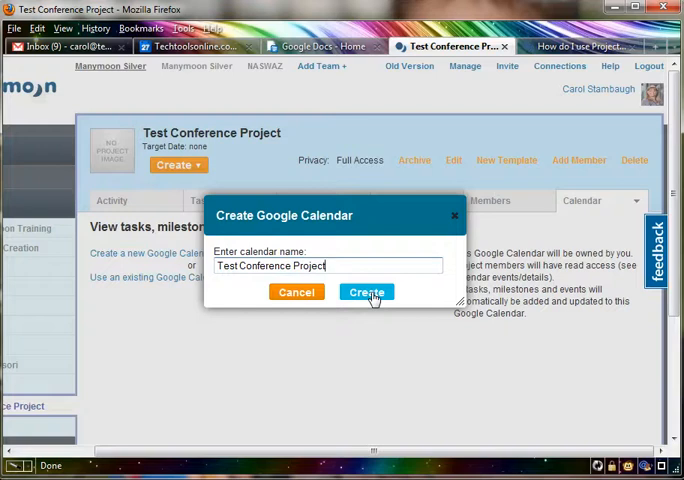
pyautogui.moveTo(288, 306)
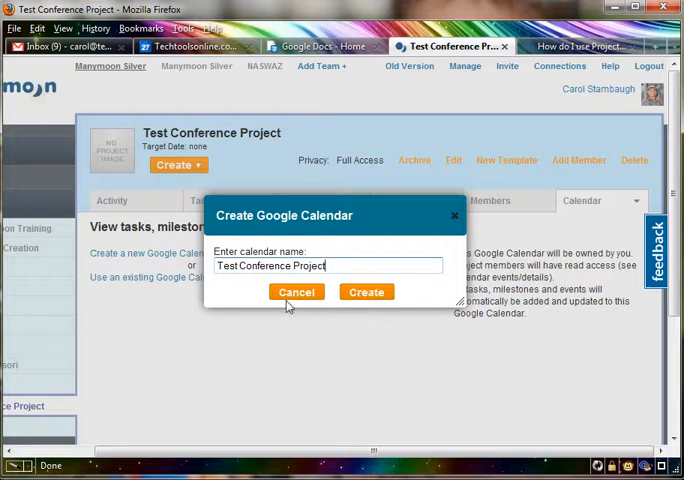
pyautogui.moveTo(332, 246)
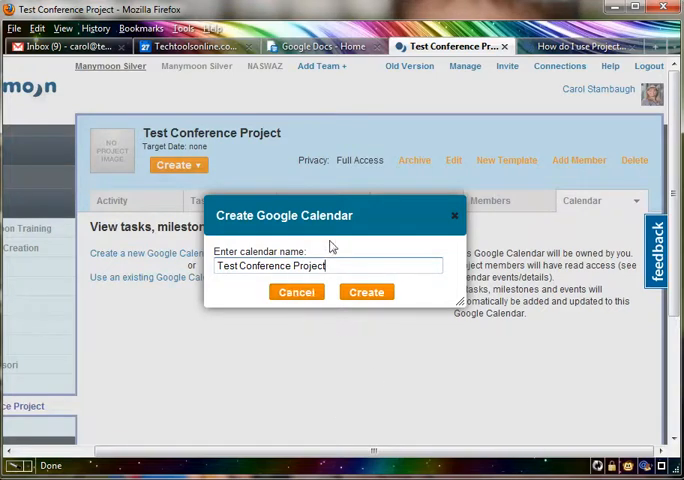
pyautogui.click(296, 292)
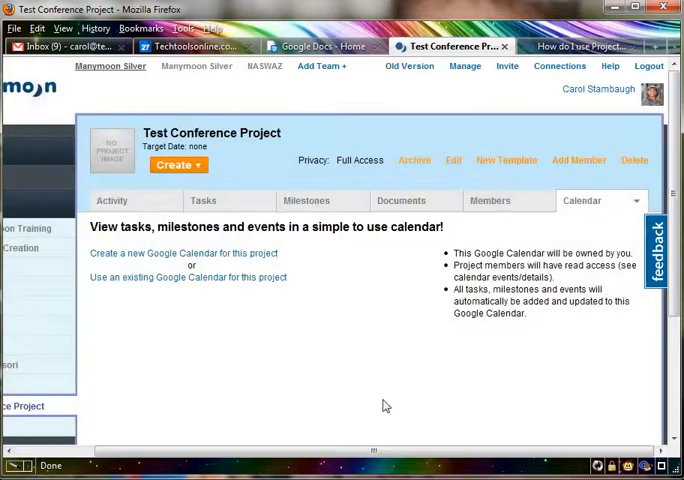
pyautogui.moveTo(100, 284)
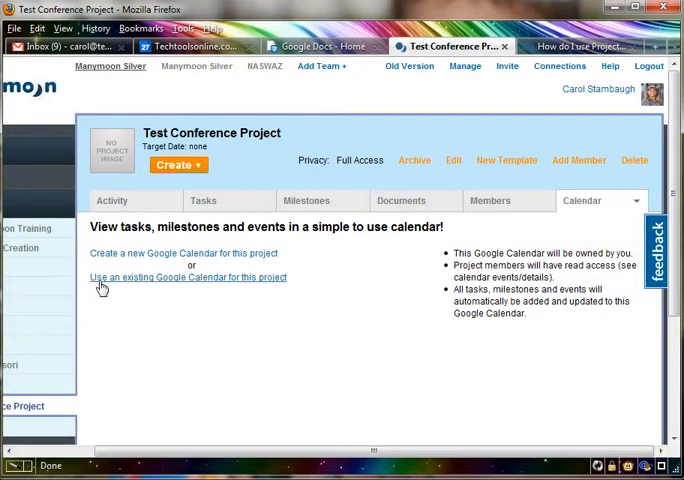
pyautogui.moveTo(218, 284)
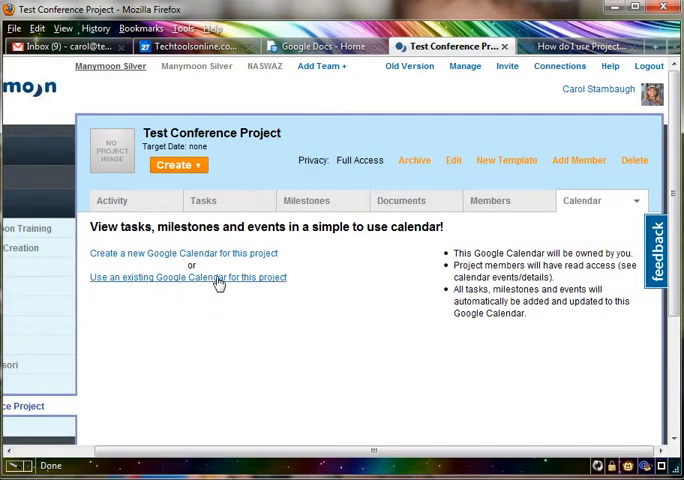
pyautogui.click(188, 276)
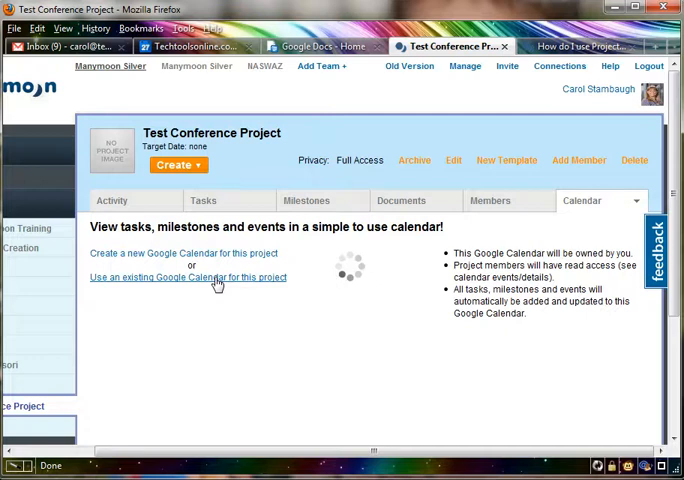
# - From the Google Calendar list, pick Projects TT and select it as the project's calendar
pyautogui.click(188, 276)
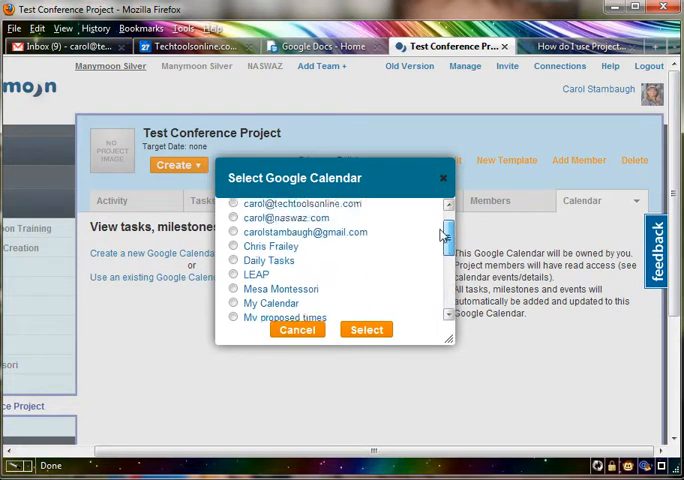
pyautogui.scroll(-3)
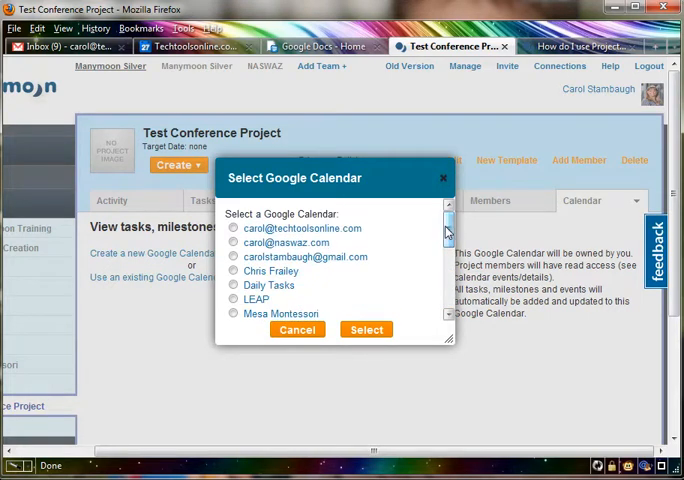
pyautogui.scroll(-3)
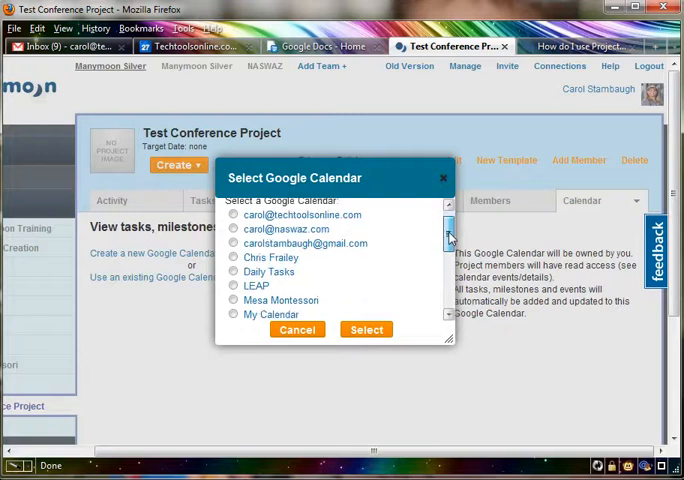
pyautogui.scroll(-3)
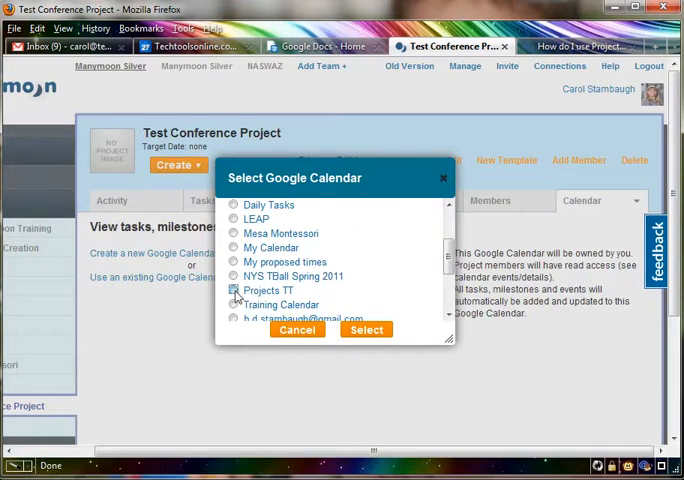
pyautogui.click(234, 290)
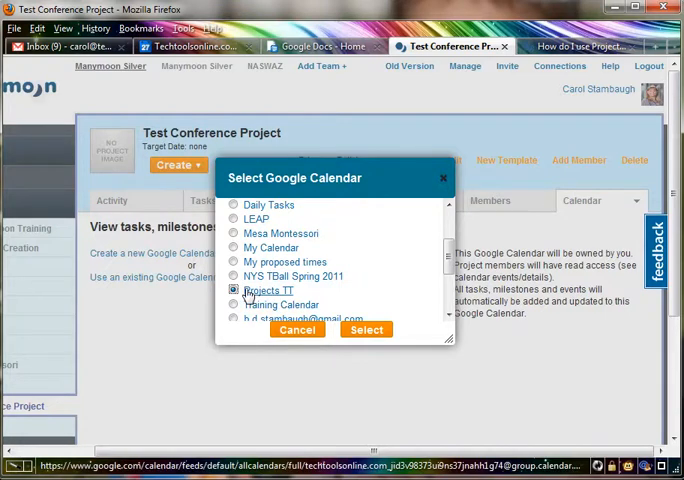
pyautogui.click(234, 292)
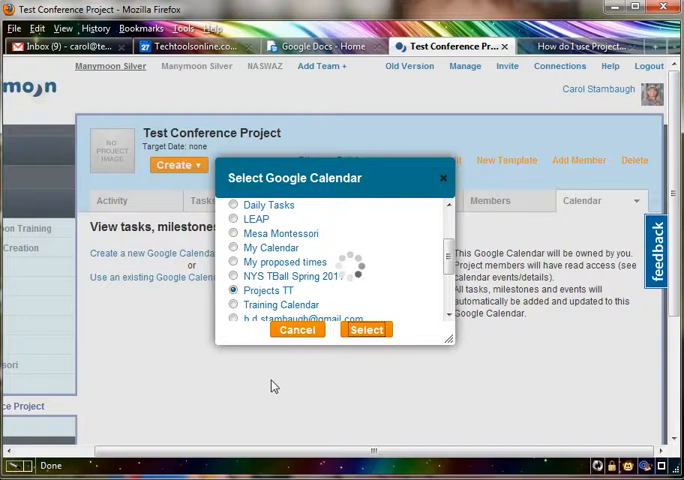
# - Finish attaching Projects TT and review the embedding instructions down to the empty URL field
pyautogui.click(366, 328)
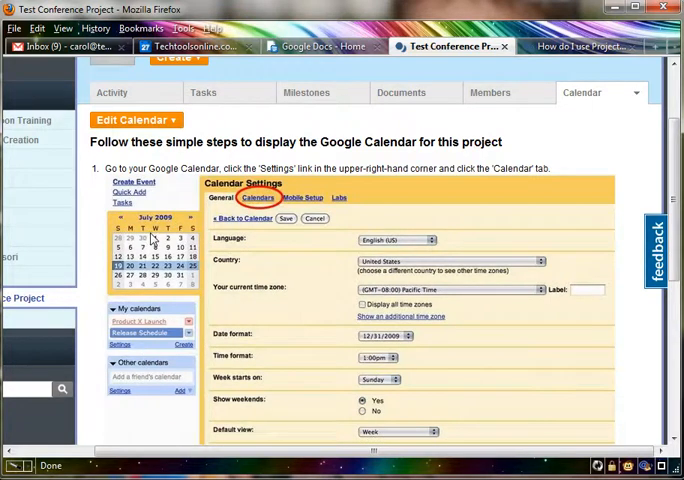
pyautogui.scroll(-3)
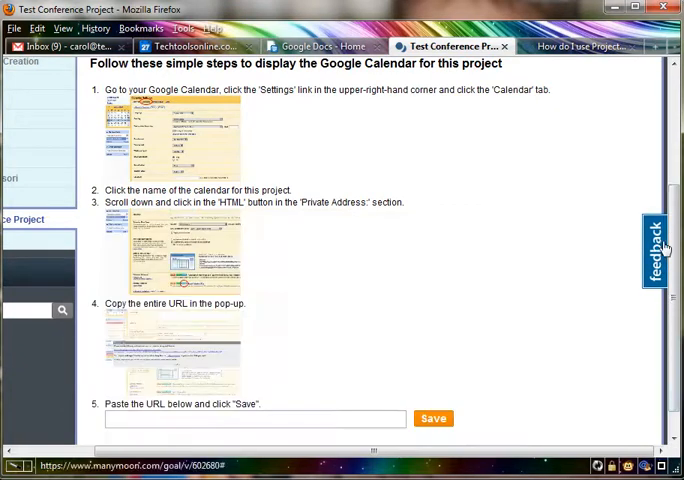
pyautogui.scroll(3)
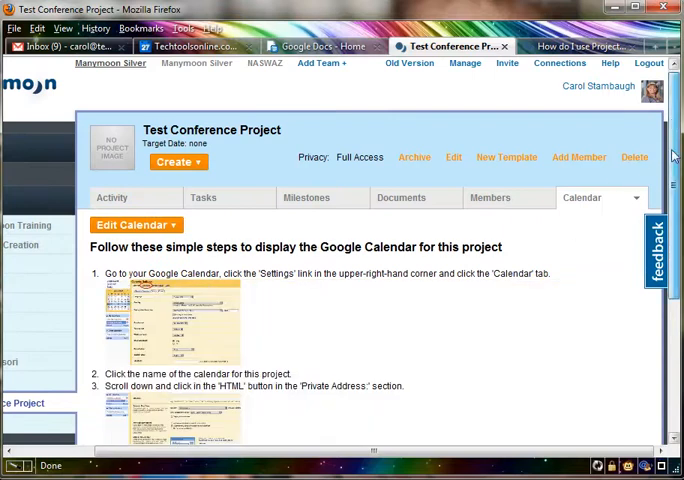
pyautogui.scroll(-3)
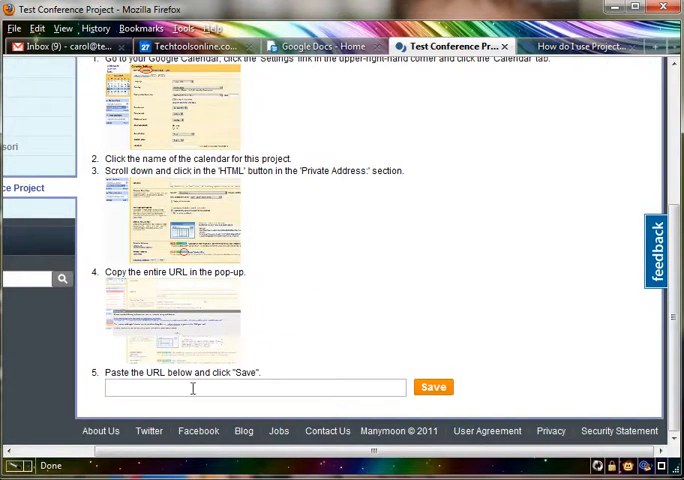
pyautogui.scroll(3)
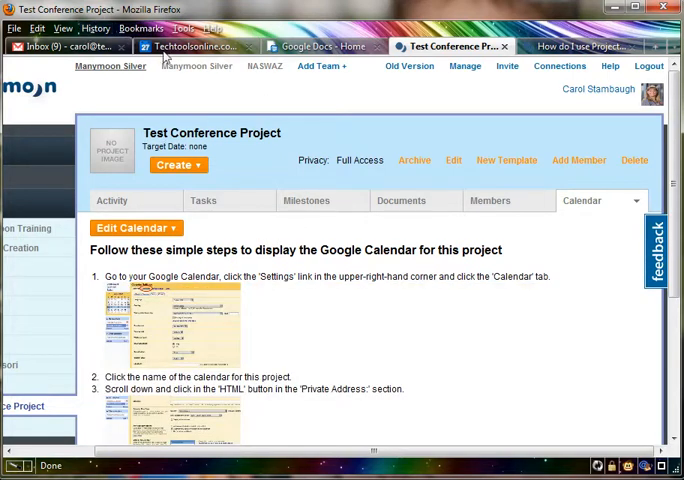
# - In Google Calendar, reach Calendar settings > Calendars and locate the Projects TT entry
pyautogui.click(190, 46)
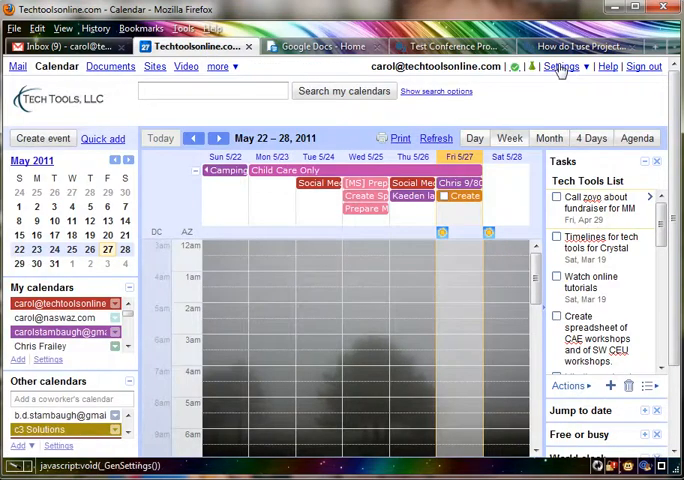
pyautogui.click(562, 66)
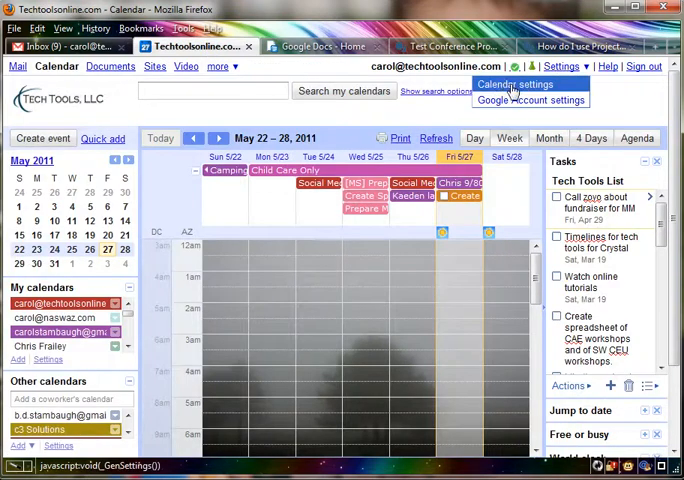
pyautogui.click(514, 84)
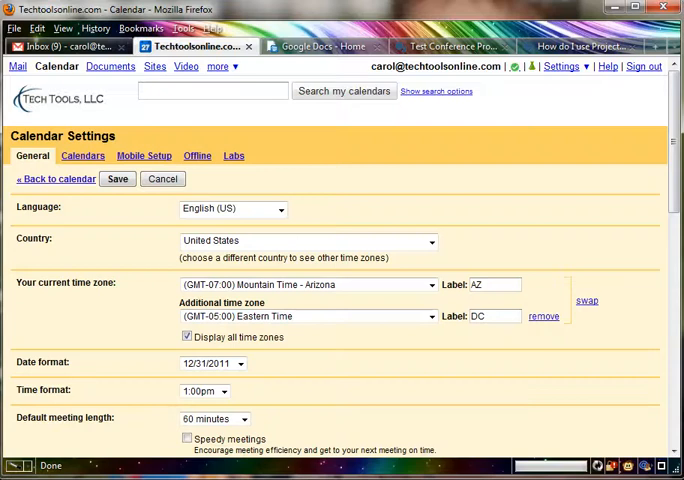
pyautogui.click(84, 156)
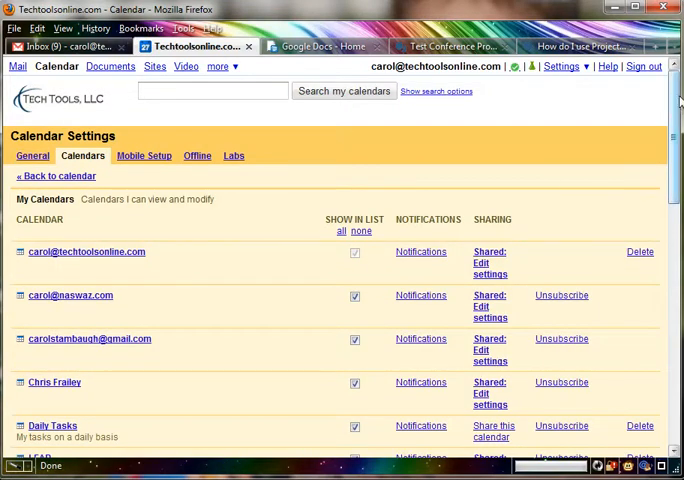
pyautogui.scroll(-3)
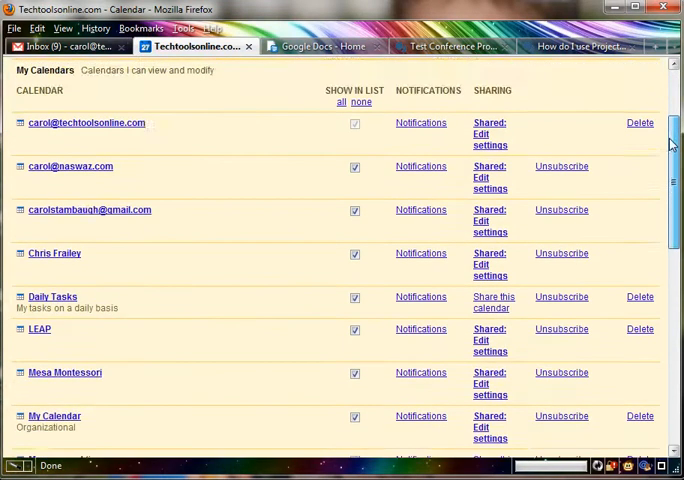
pyautogui.scroll(-3)
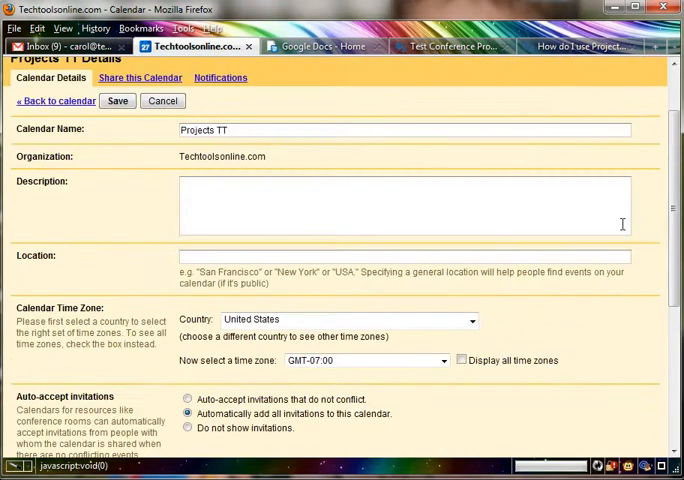
pyautogui.scroll(-3)
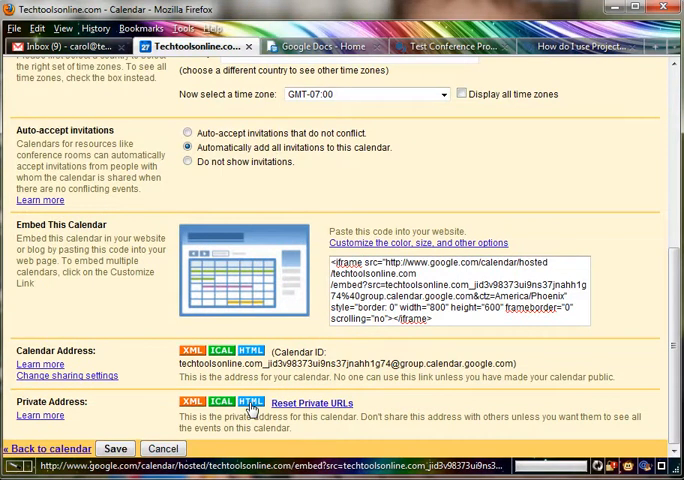
# - Copy Projects TT's private HTML address, paste it into Manymoon's URL field and save it
pyautogui.click(252, 400)
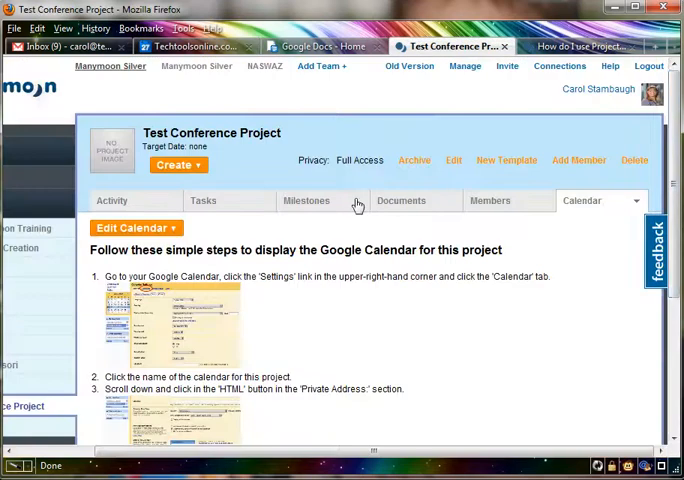
pyautogui.scroll(-3)
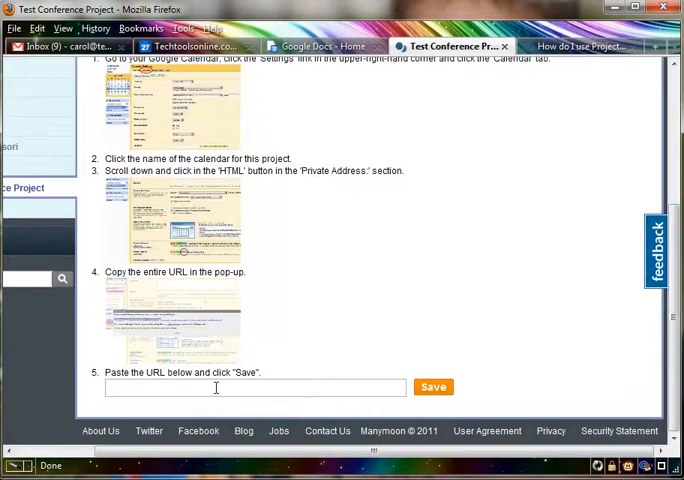
pyautogui.click(432, 388)
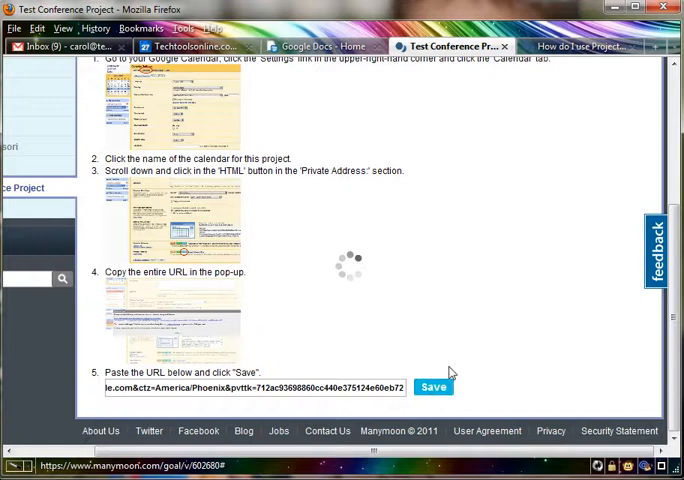
pyautogui.click(432, 388)
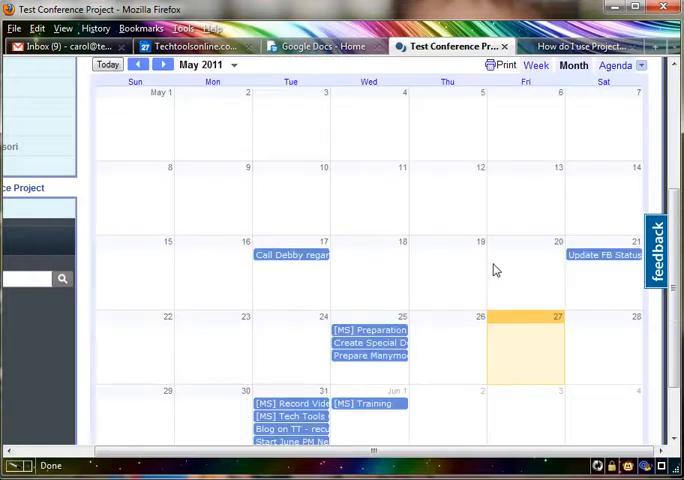
pyautogui.scroll(3)
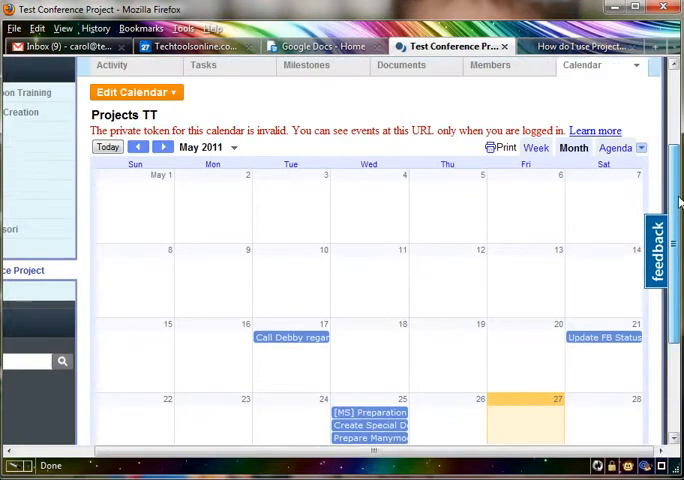
pyautogui.scroll(-3)
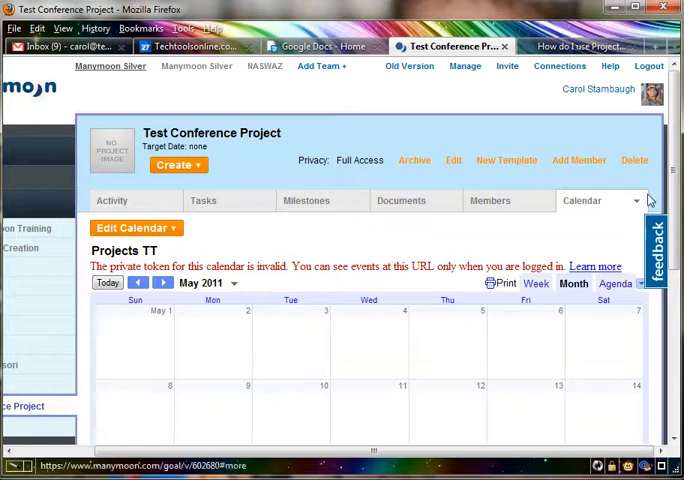
pyautogui.scroll(-3)
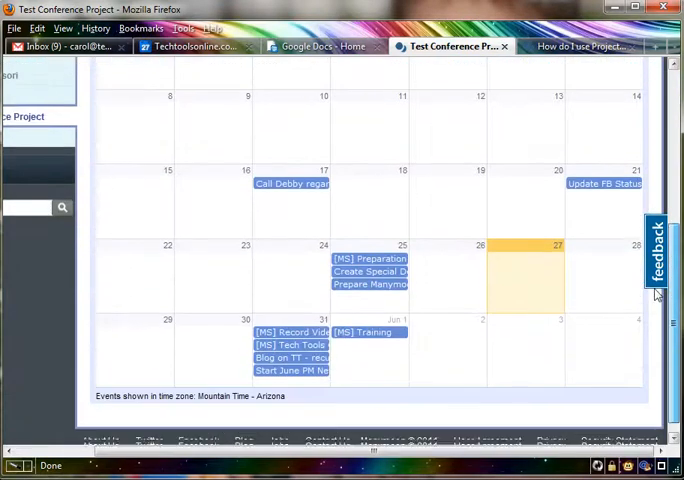
pyautogui.scroll(3)
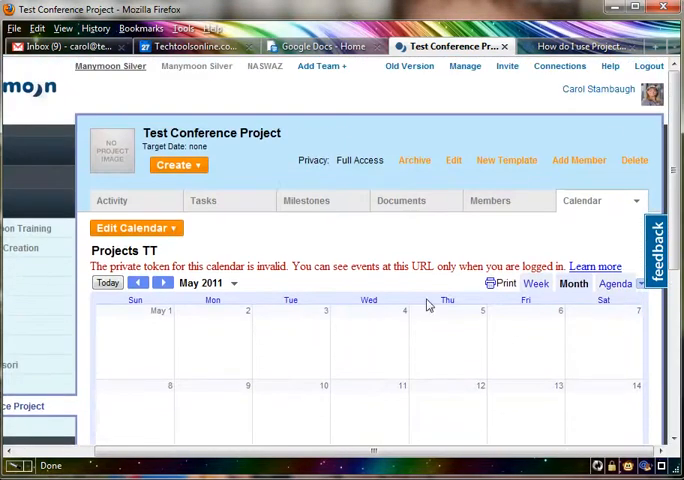
pyautogui.moveTo(328, 356)
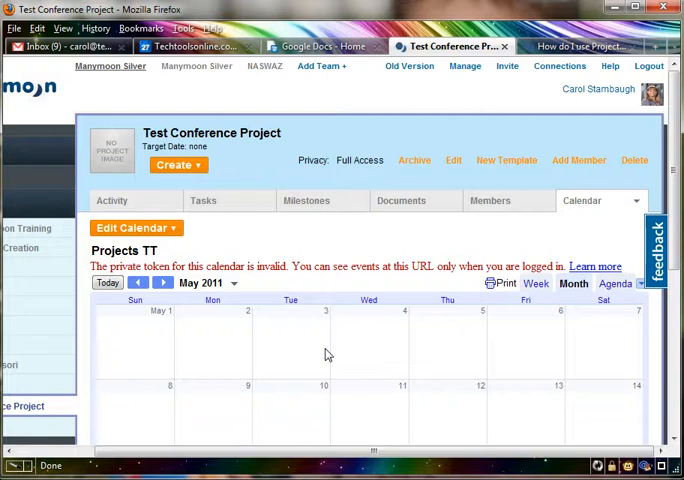